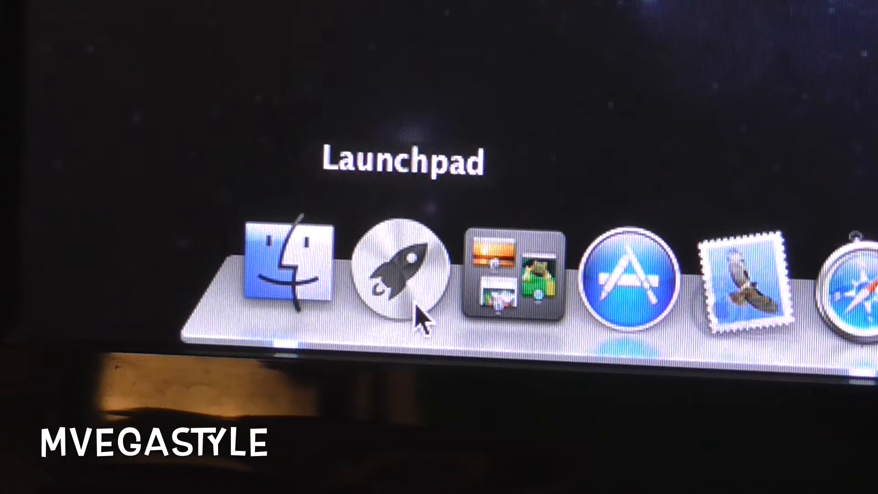
Step: Search Launchpad for "acti" to locate and launch Activity Monitor
click(401, 274)
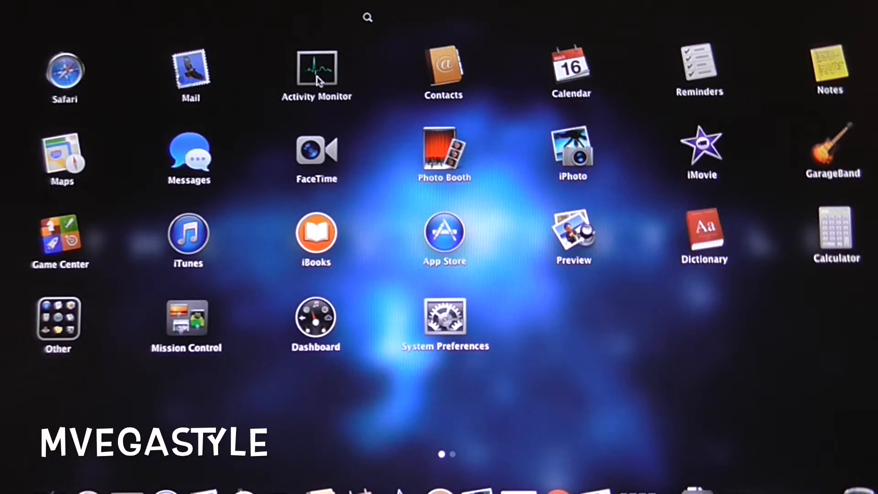
mouse_move(384, 32)
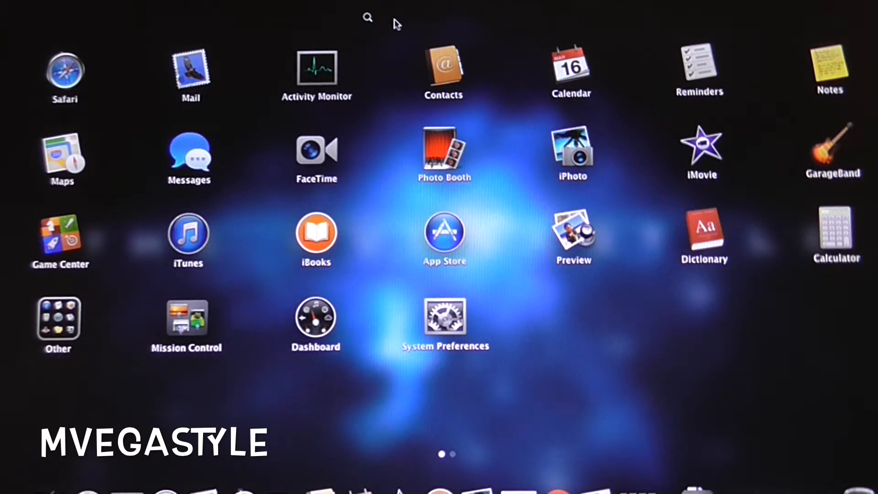
text(acti)
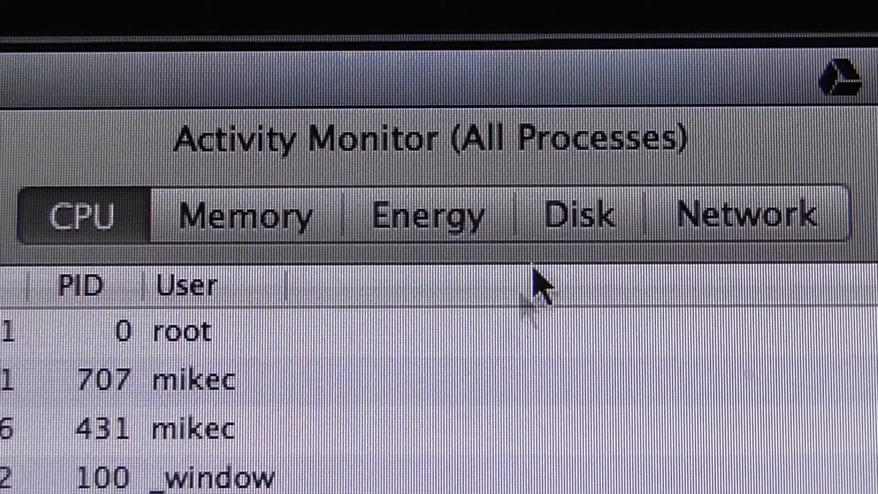
mouse_move(322, 475)
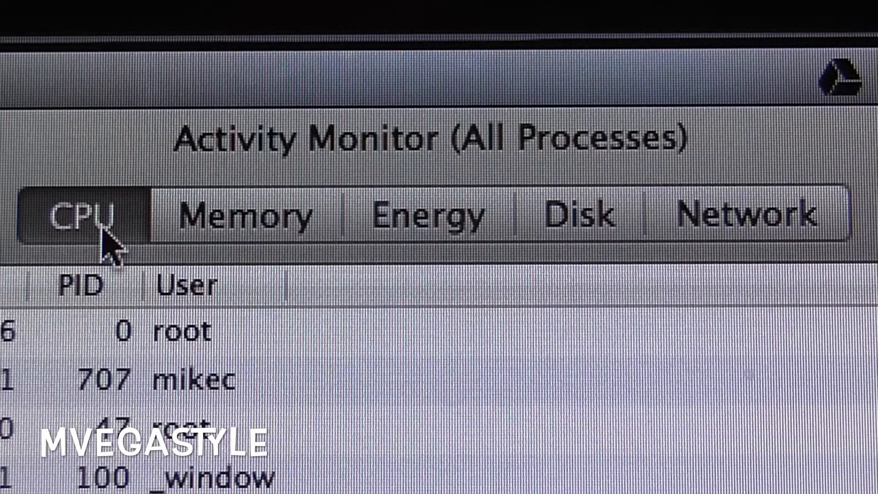
mouse_move(428, 272)
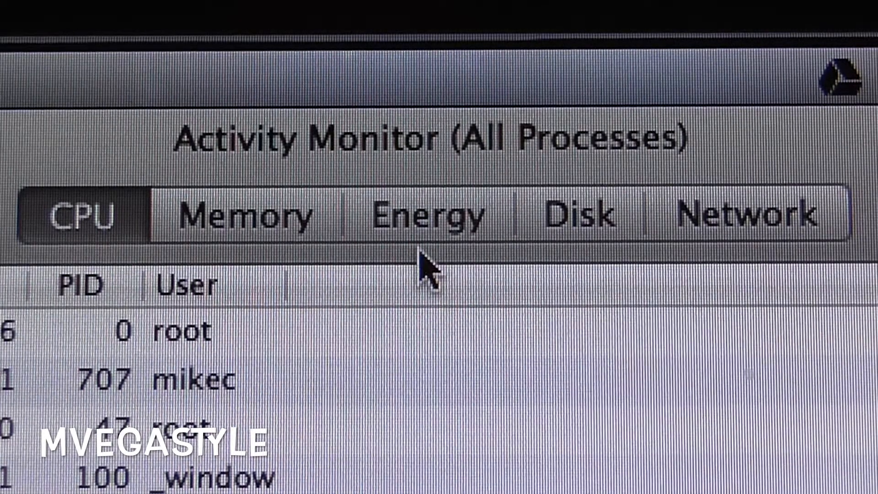
mouse_move(744, 235)
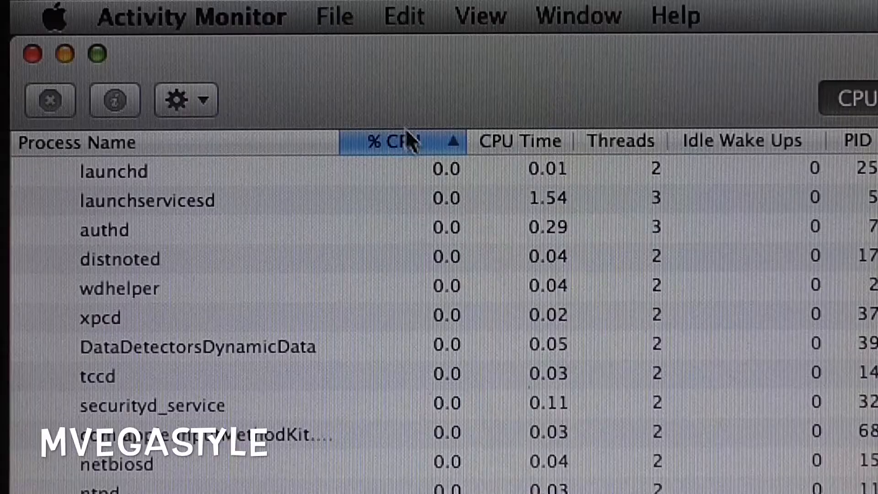
mouse_move(202, 256)
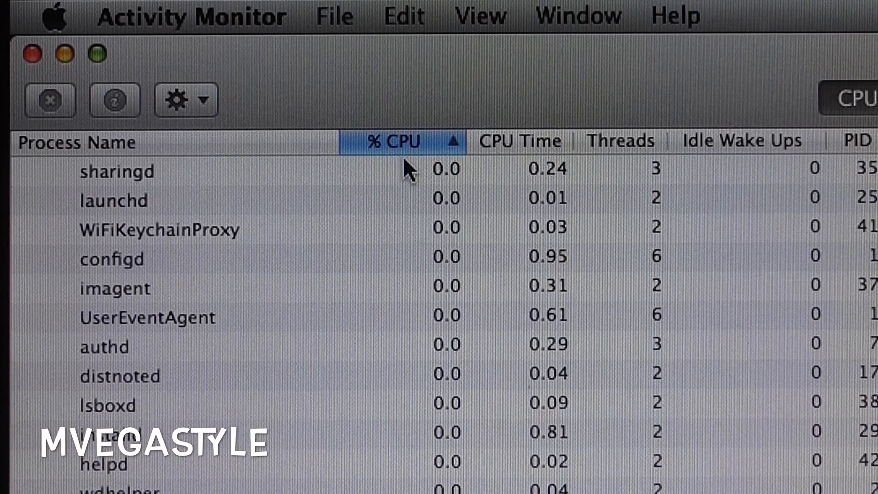
mouse_move(435, 144)
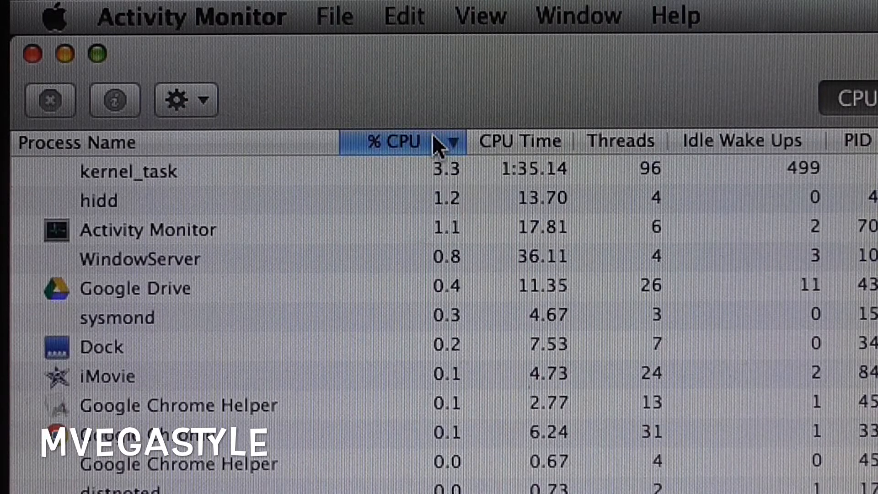
mouse_move(165, 185)
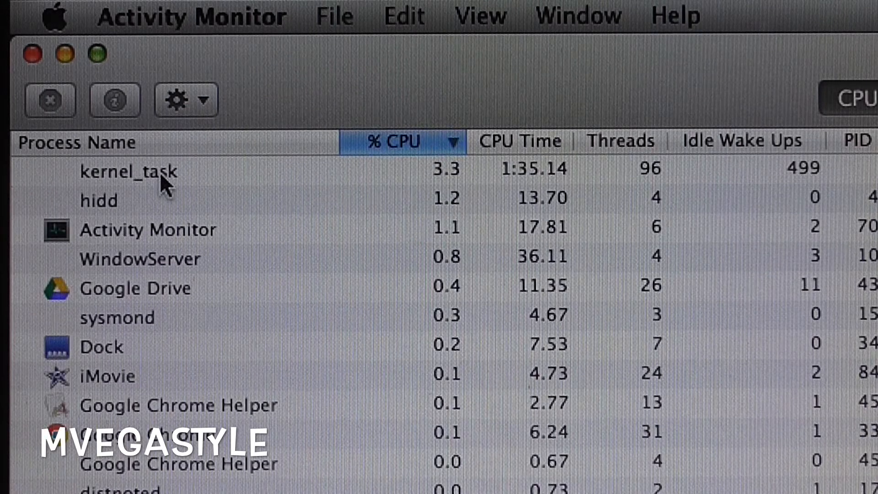
mouse_move(438, 230)
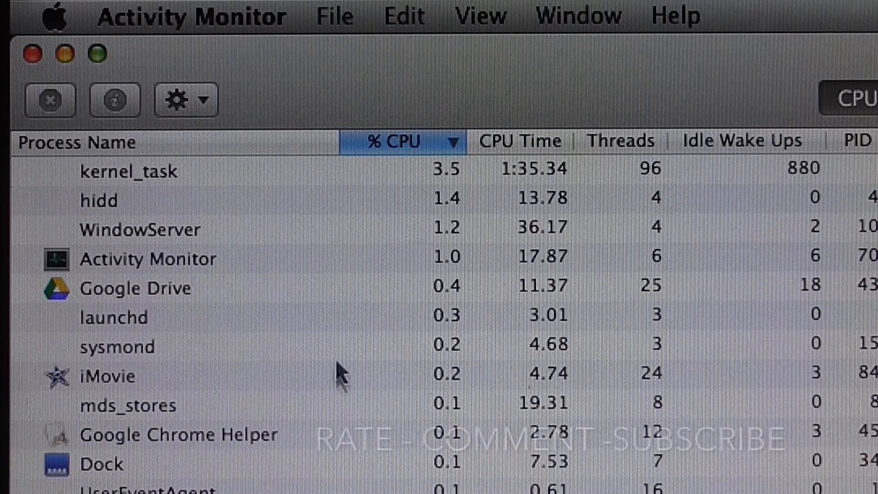
mouse_move(210, 395)
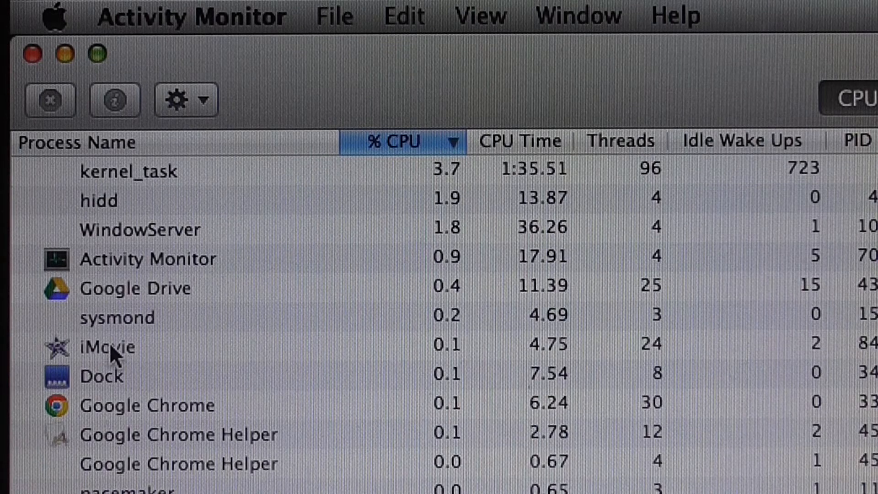
Step: Force-quit the iMovie process and confirm, removing it from the process list
click(106, 347)
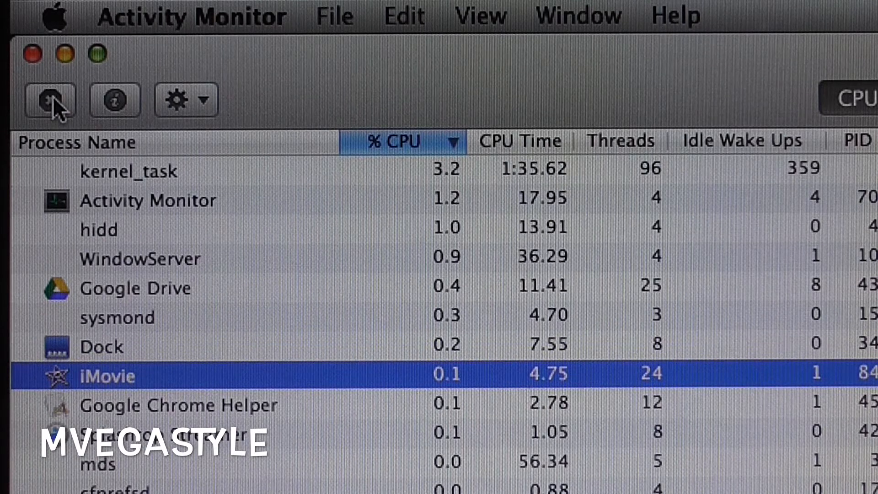
mouse_move(50, 100)
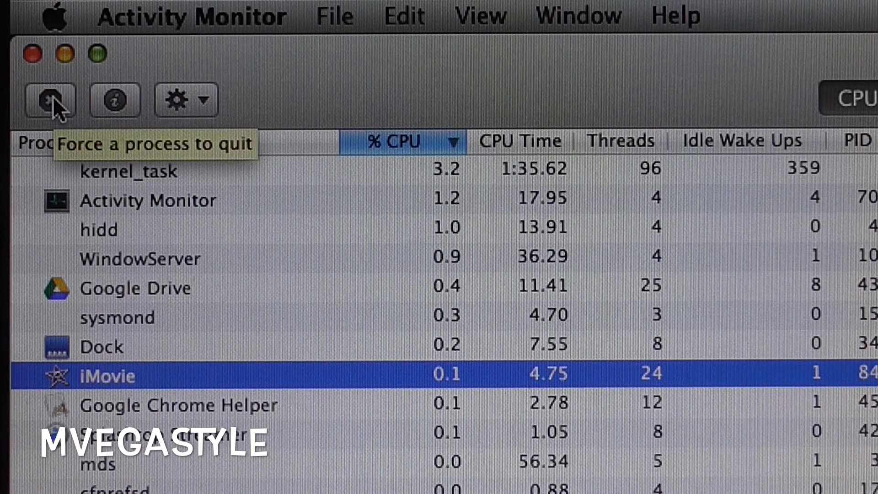
click(50, 100)
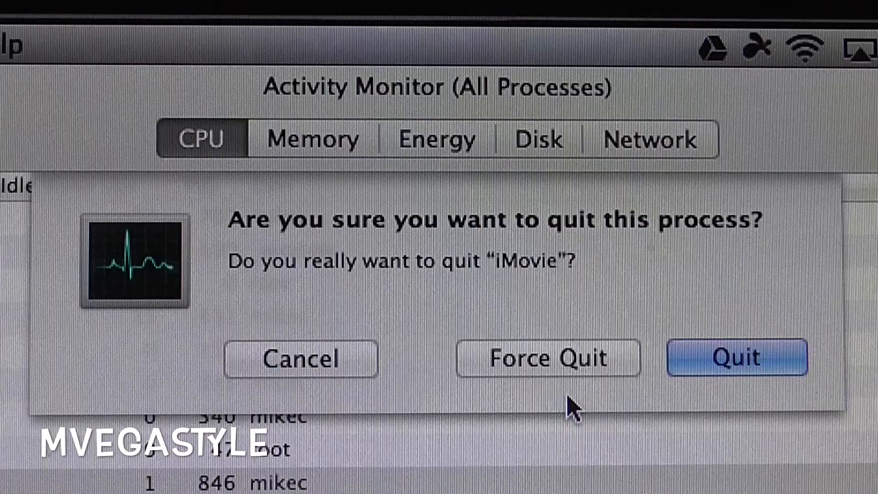
mouse_move(582, 393)
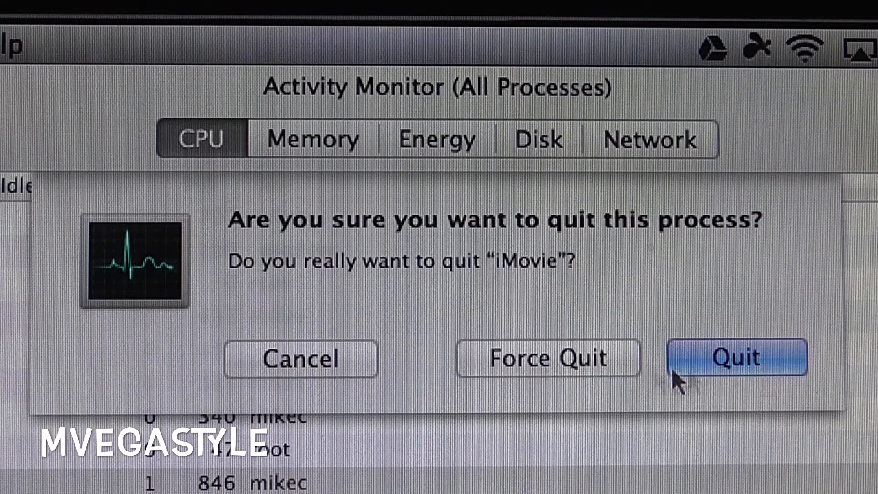
click(737, 358)
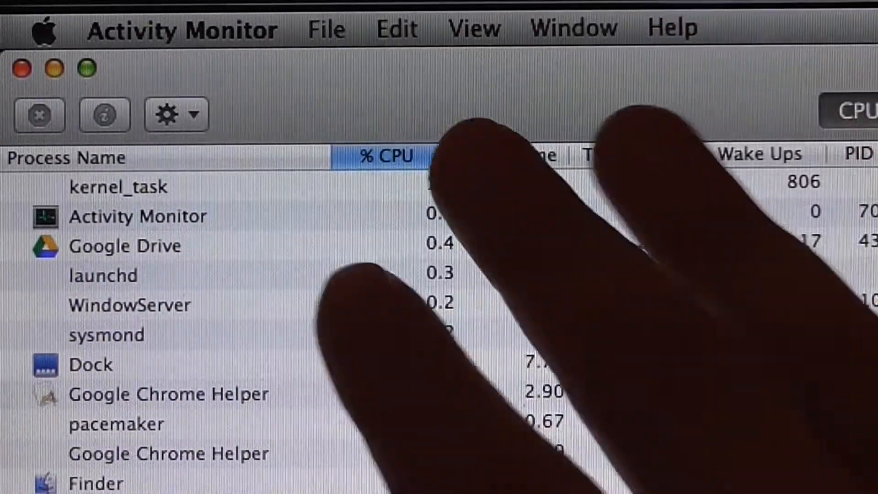
click(385, 155)
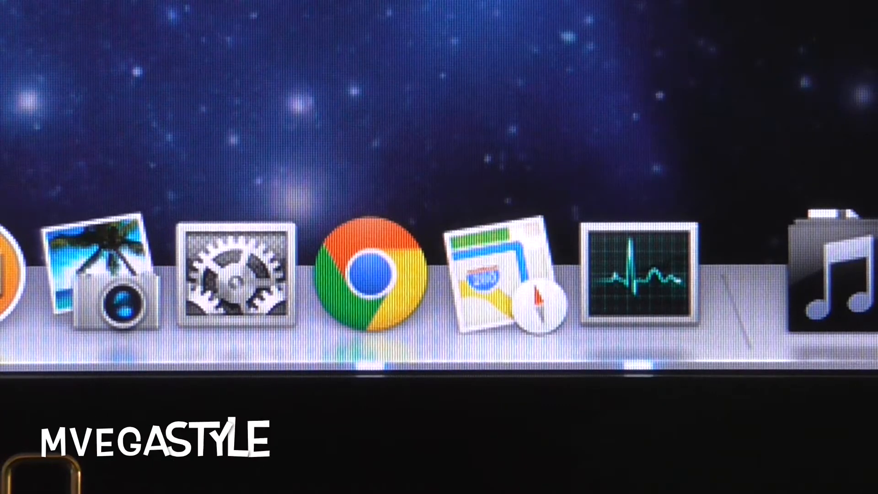
mouse_move(675, 73)
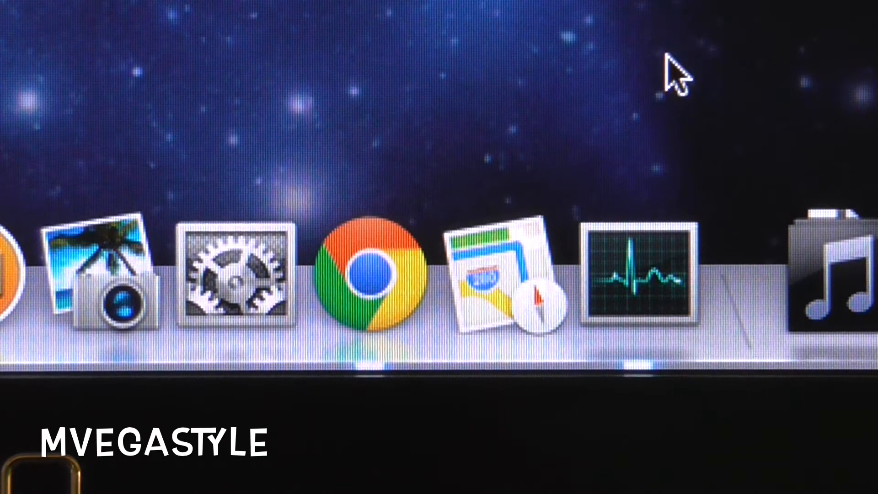
mouse_move(675, 115)
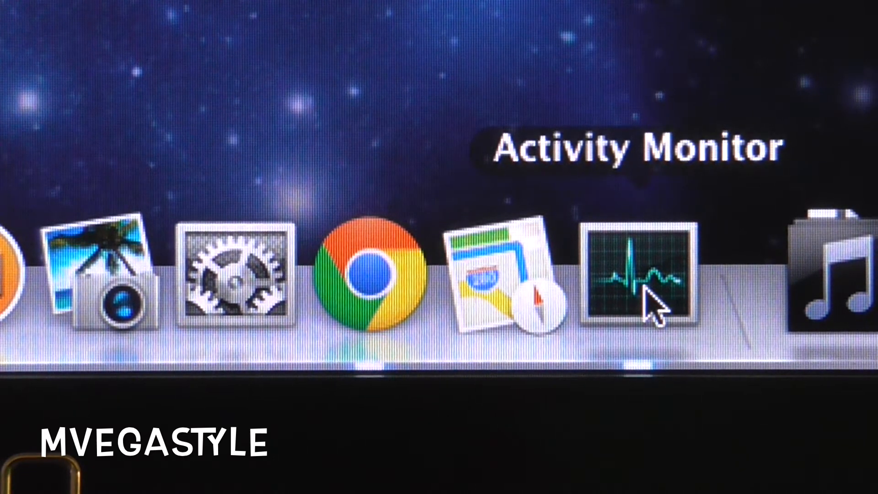
Step: Show the Dock menu for Activity Monitor's icon with its Dock Icon display options
right_click(642, 275)
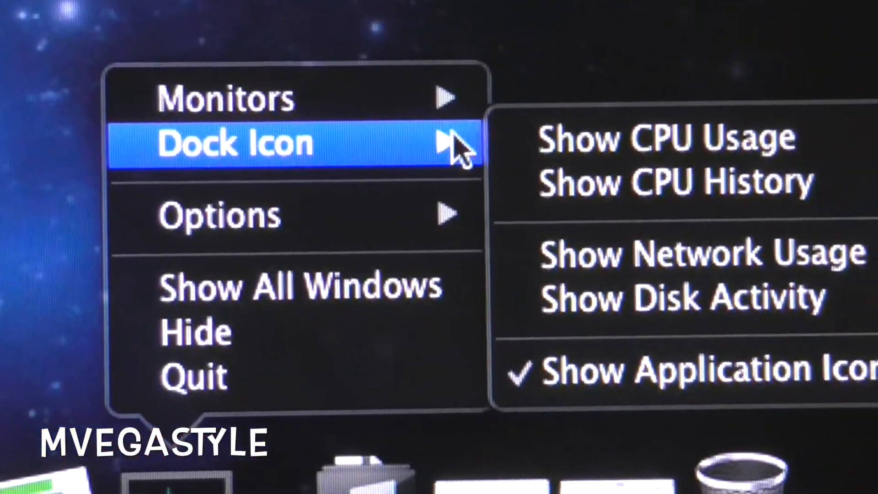
mouse_move(588, 137)
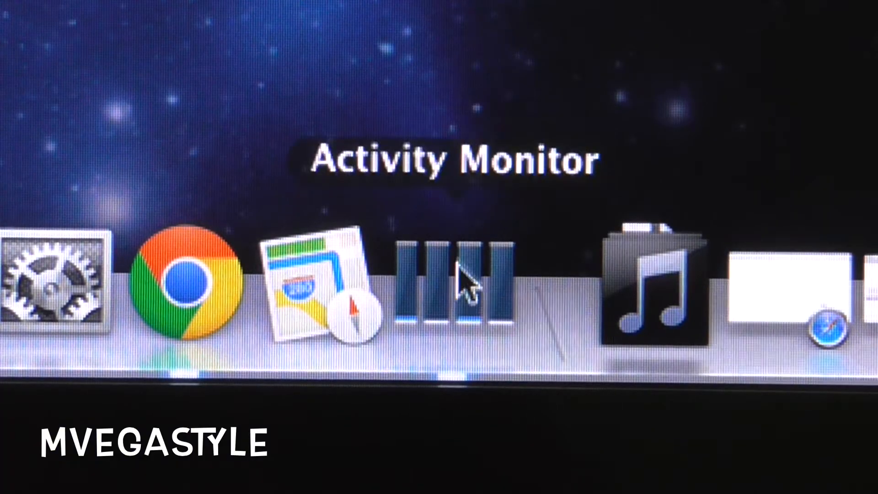
mouse_move(488, 341)
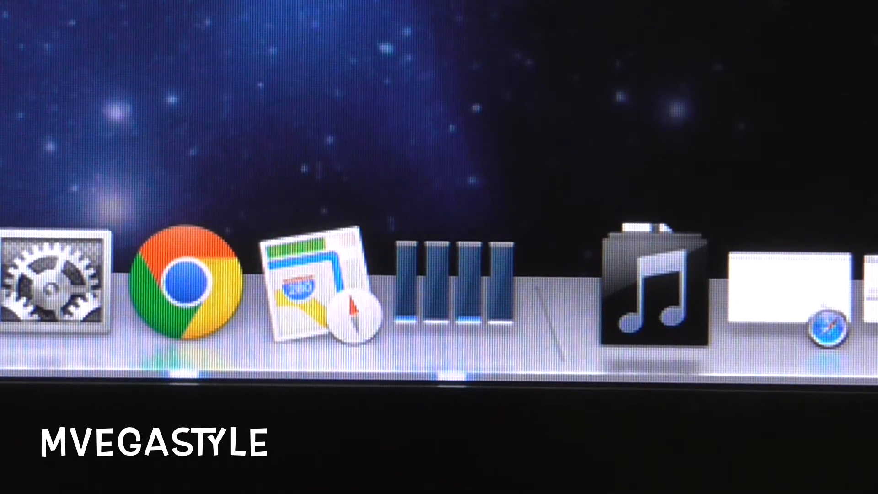
mouse_move(191, 297)
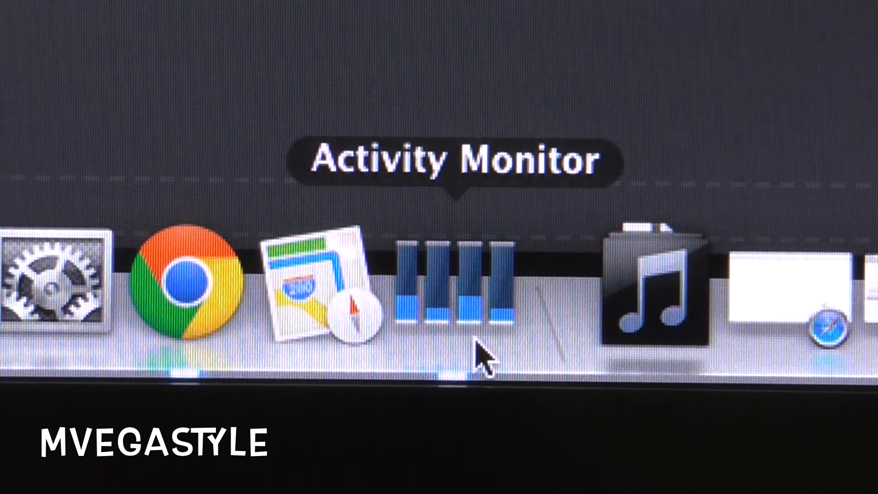
mouse_move(521, 308)
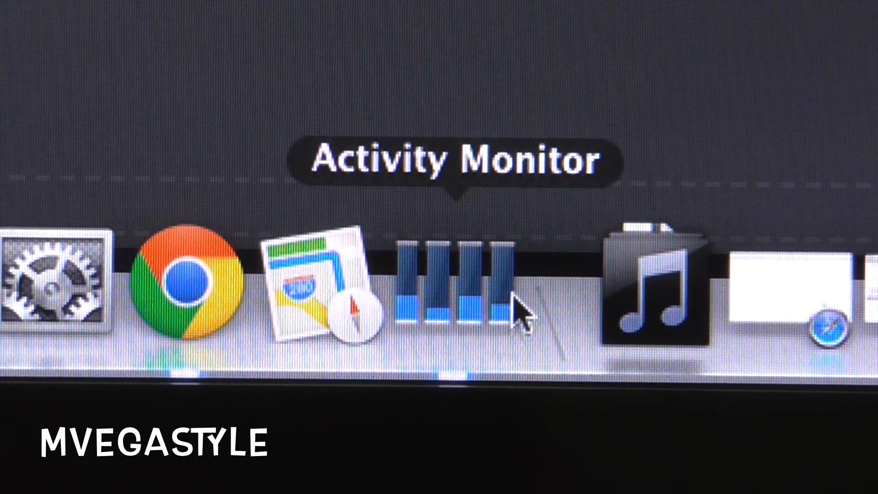
mouse_move(443, 314)
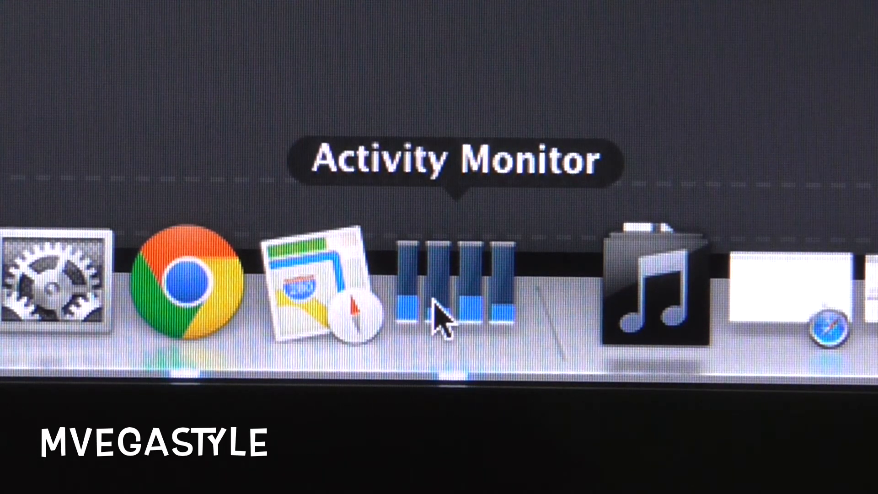
mouse_move(465, 314)
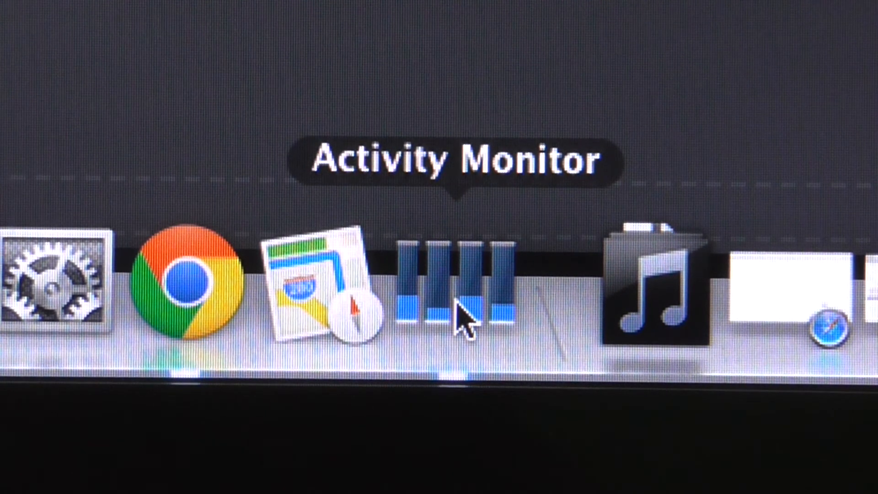